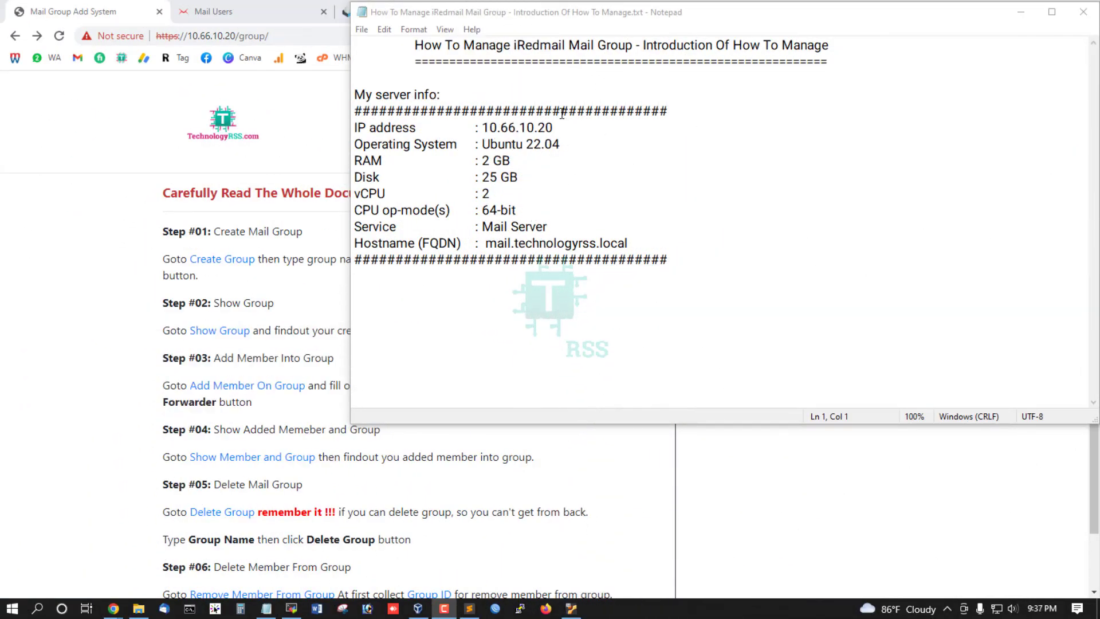
# Highlight the note's title and the iRedMail server details to review them.
pyautogui.moveTo(414, 45); pyautogui.dragTo(628, 44)
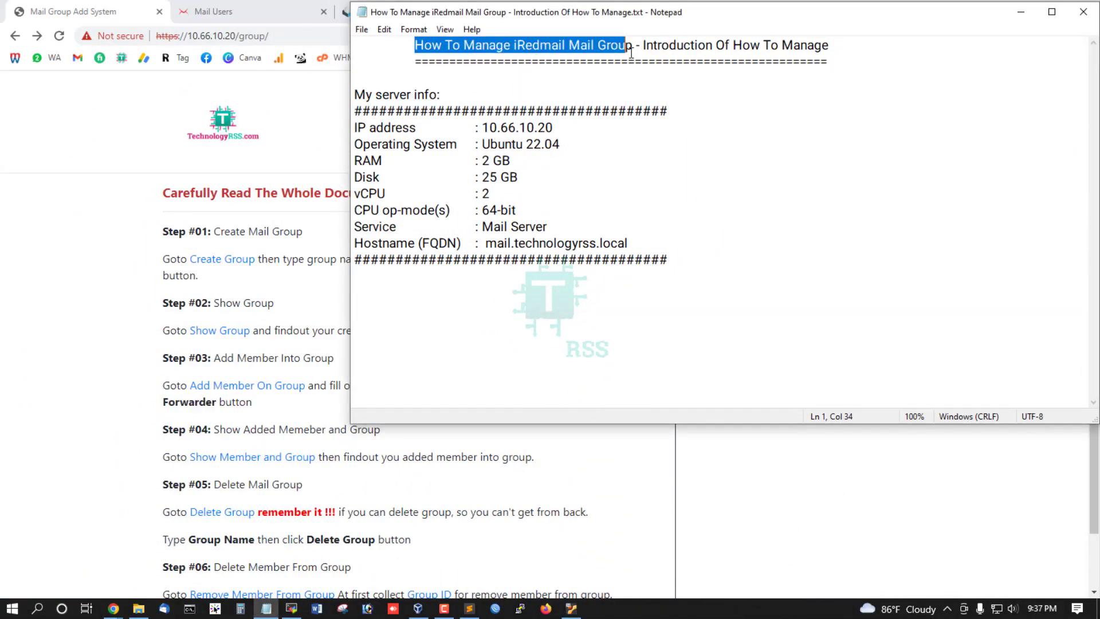
pyautogui.moveTo(624, 46); pyautogui.dragTo(756, 46)
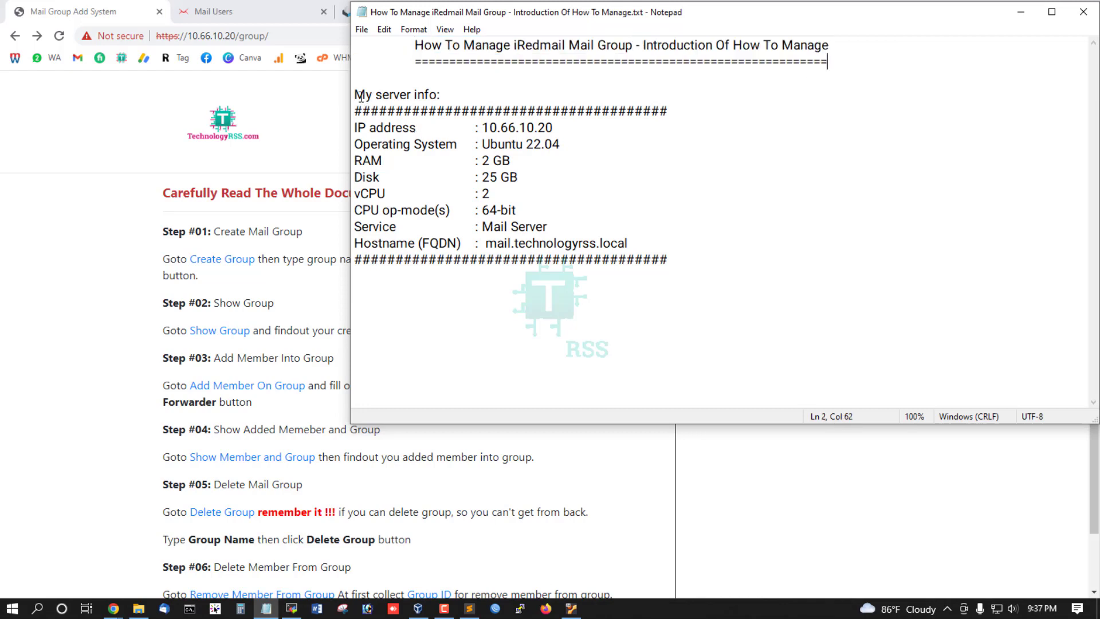
pyautogui.moveTo(355, 94); pyautogui.dragTo(667, 261)
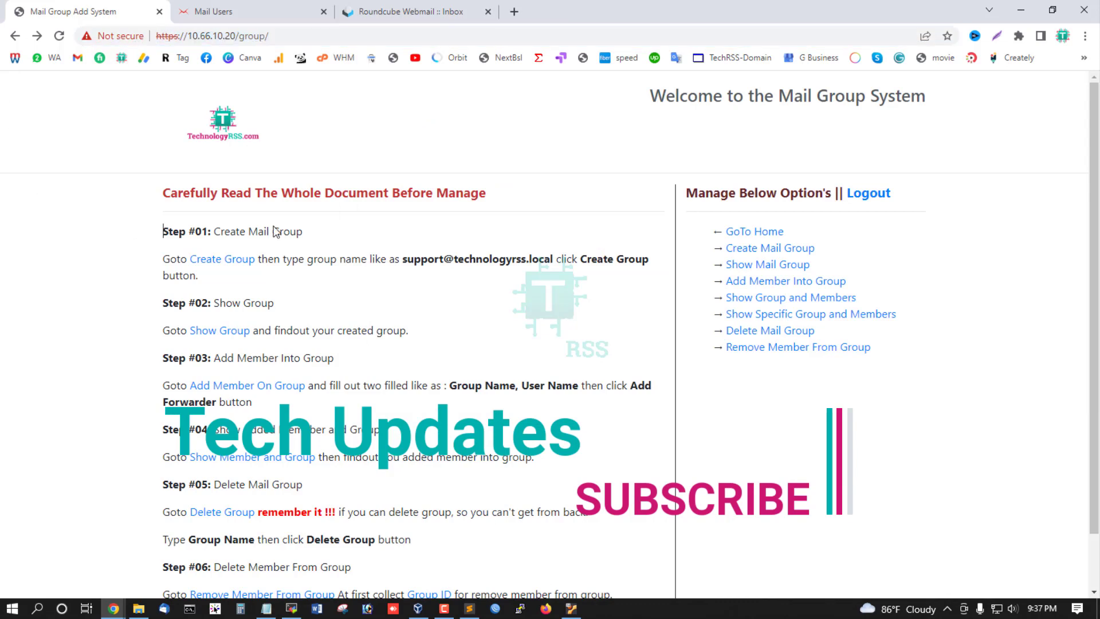
pyautogui.moveTo(430, 355)
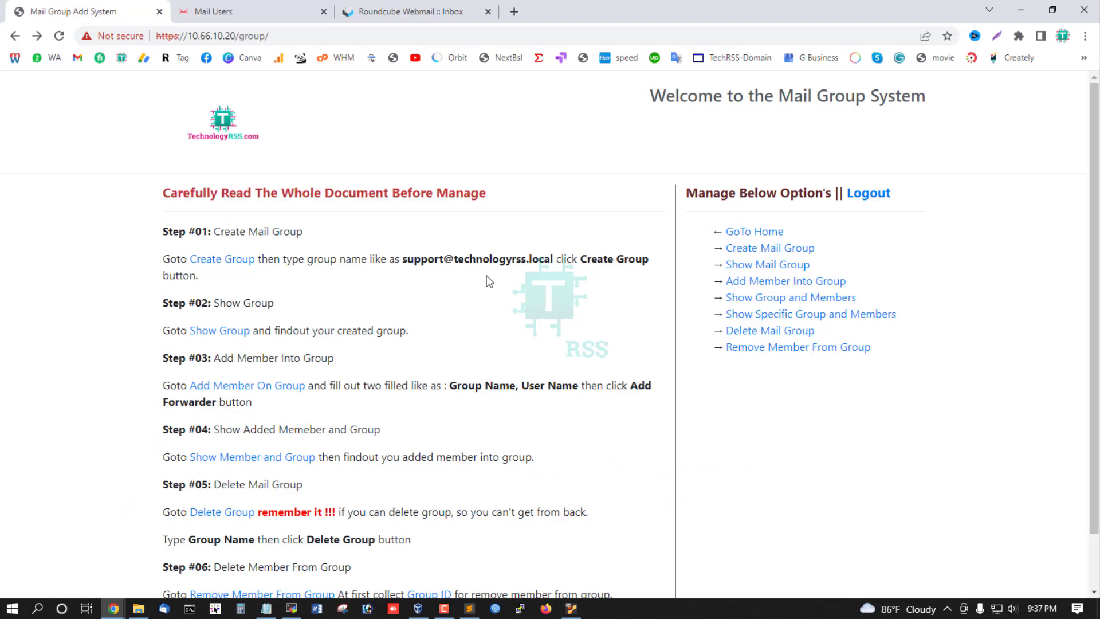
pyautogui.moveTo(162, 241)
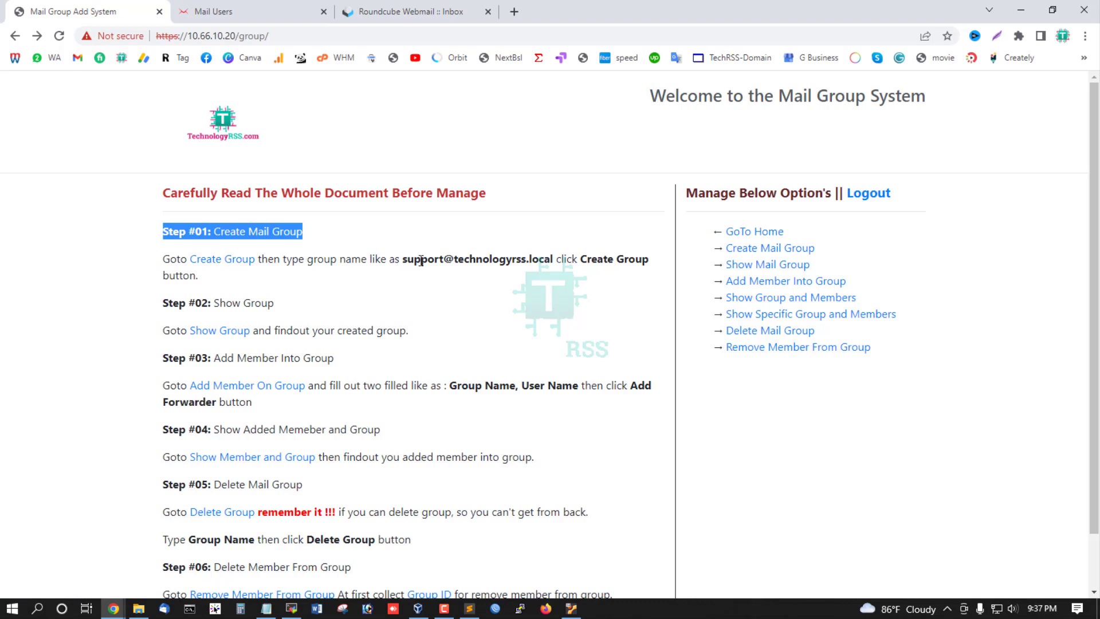
pyautogui.click(421, 260)
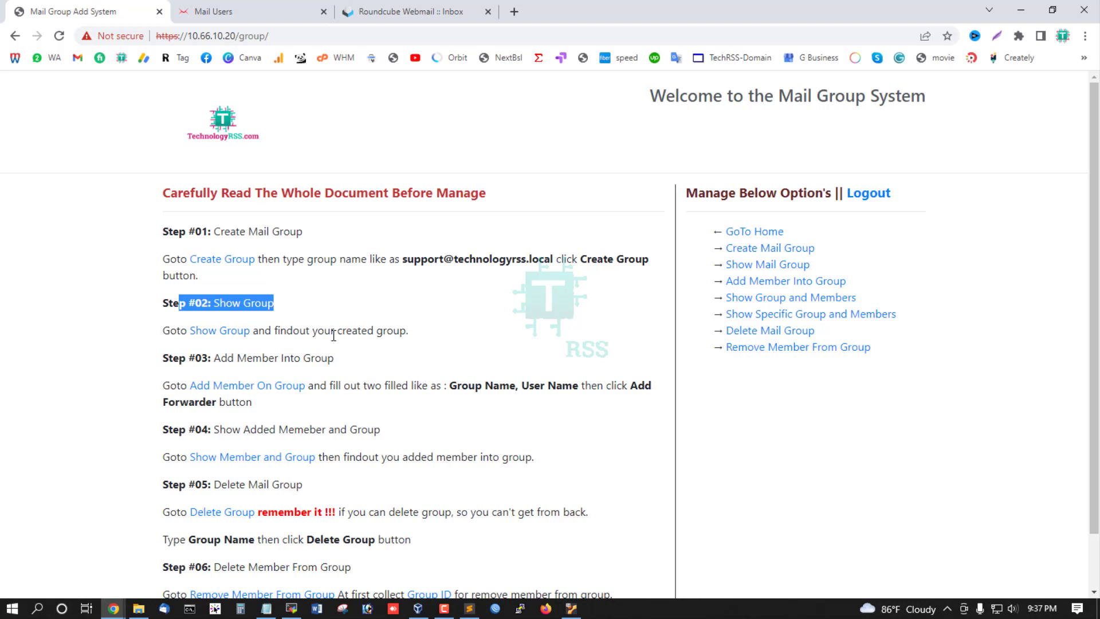
pyautogui.moveTo(424, 342)
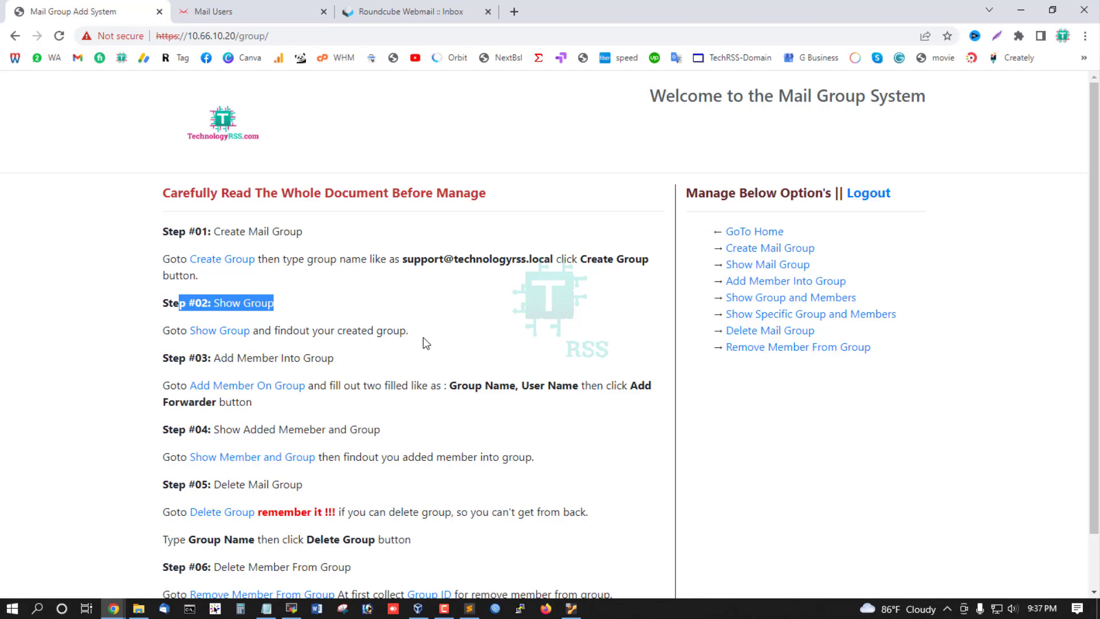
pyautogui.scroll(-3)
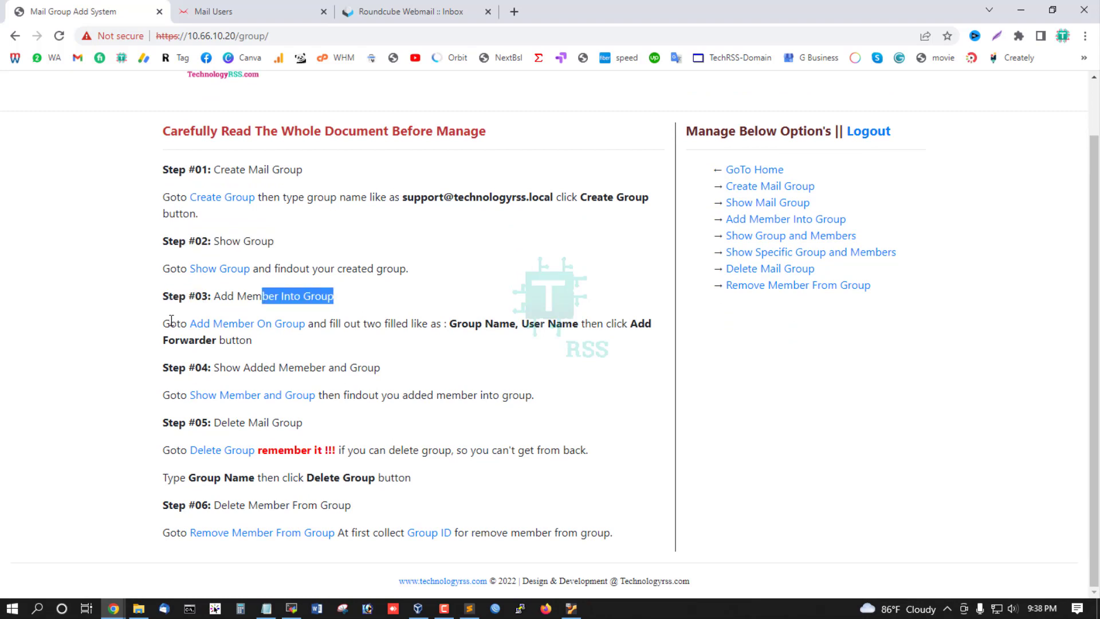
pyautogui.click(785, 218)
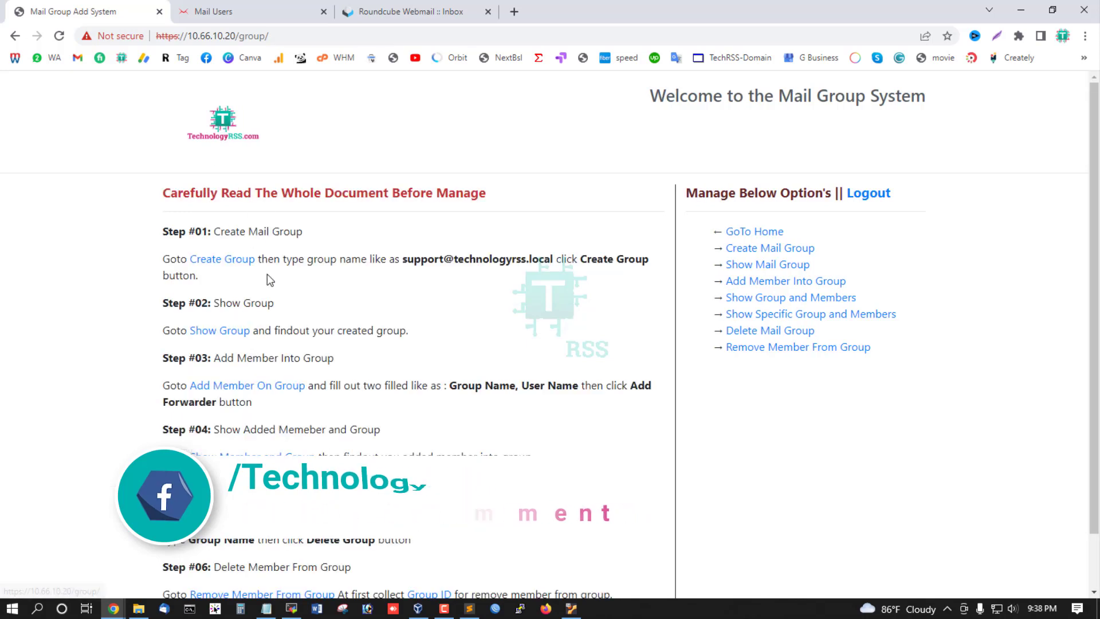
pyautogui.scroll(-3)
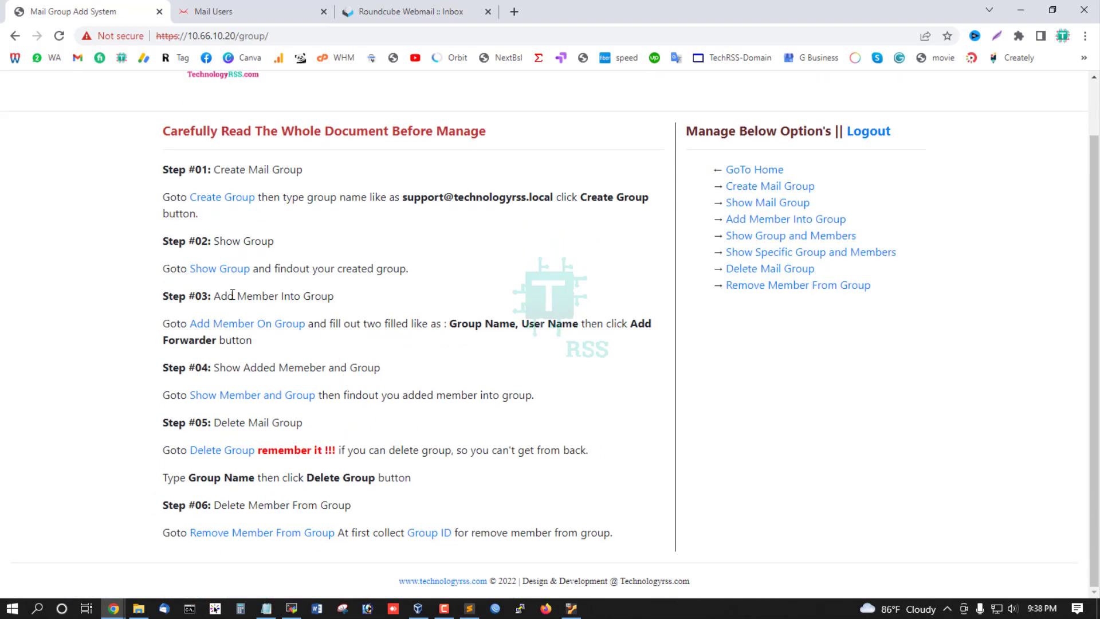
pyautogui.moveTo(238, 296); pyautogui.dragTo(334, 296)
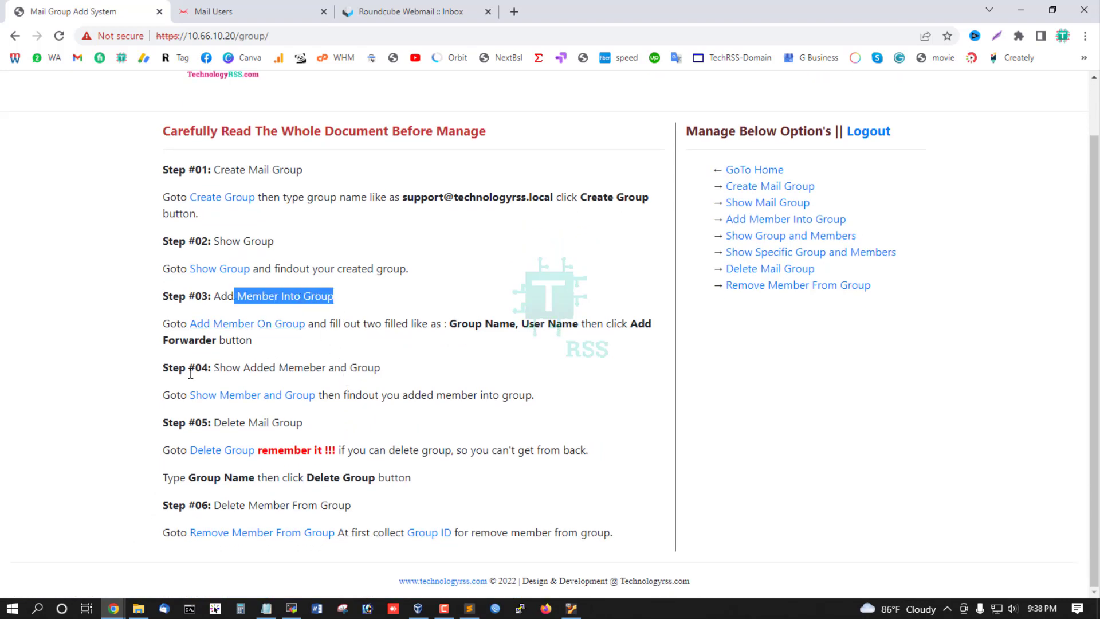
pyautogui.moveTo(392, 294)
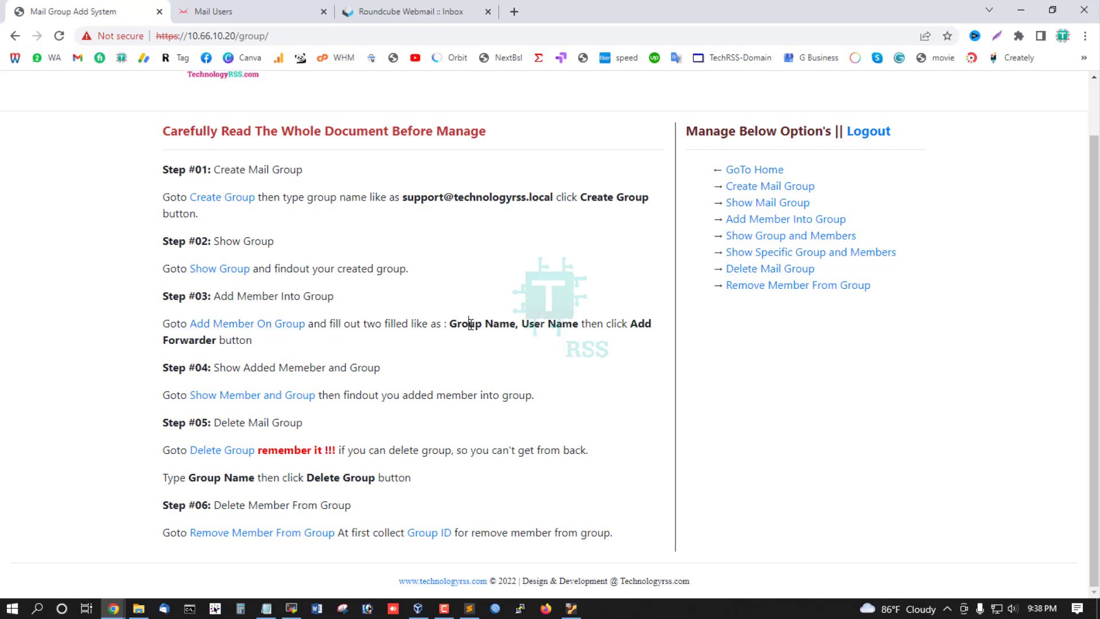
pyautogui.doubleClick(561, 323)
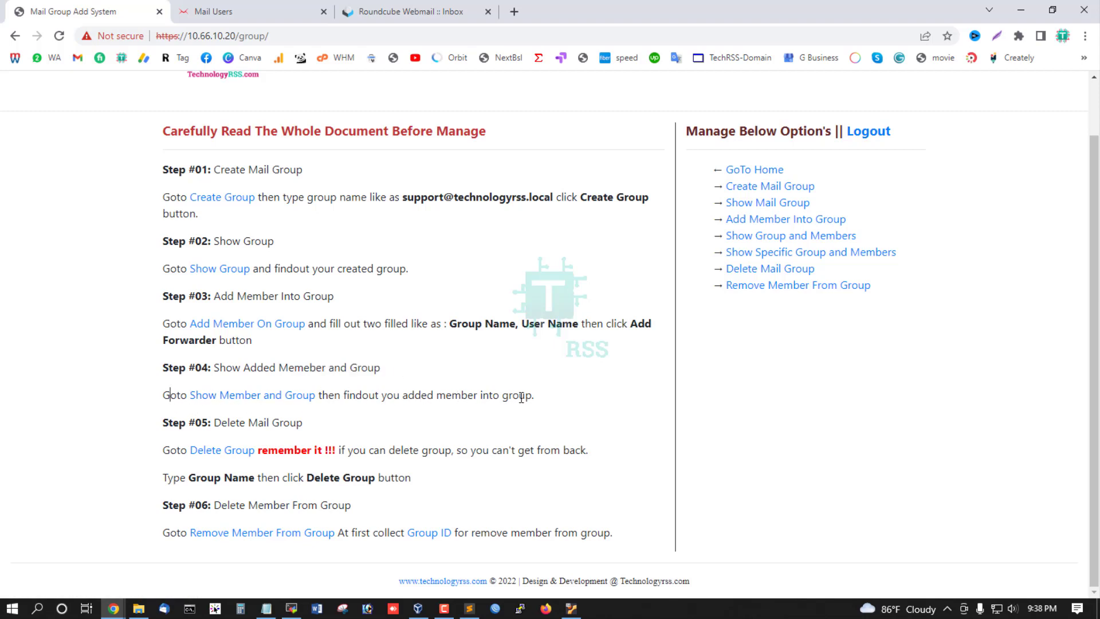
pyautogui.moveTo(339, 394); pyautogui.dragTo(533, 394)
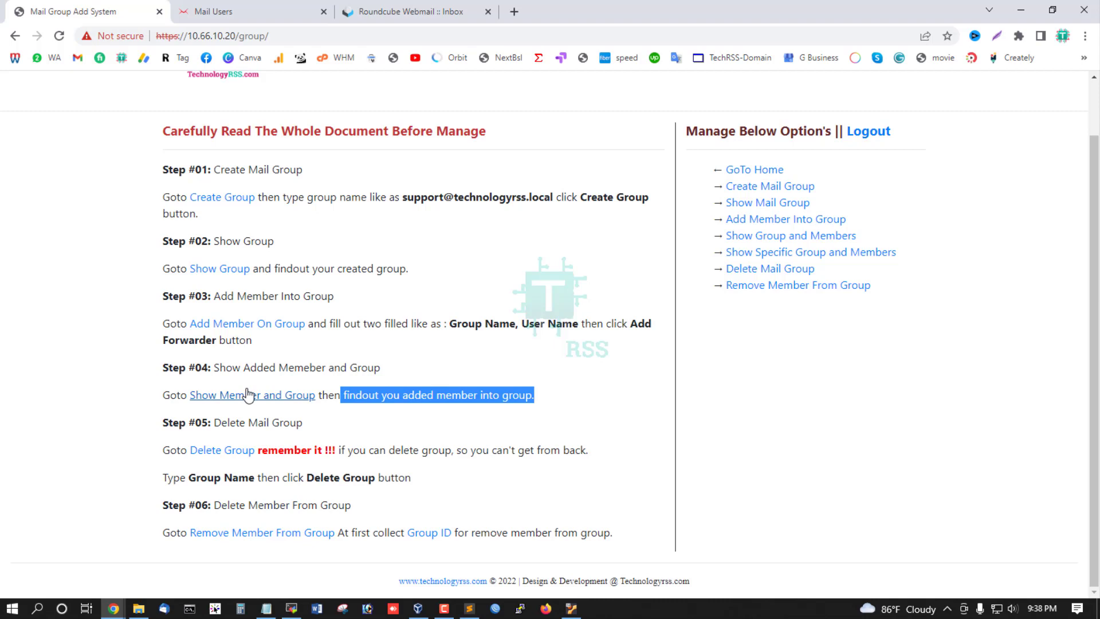
pyautogui.moveTo(277, 397)
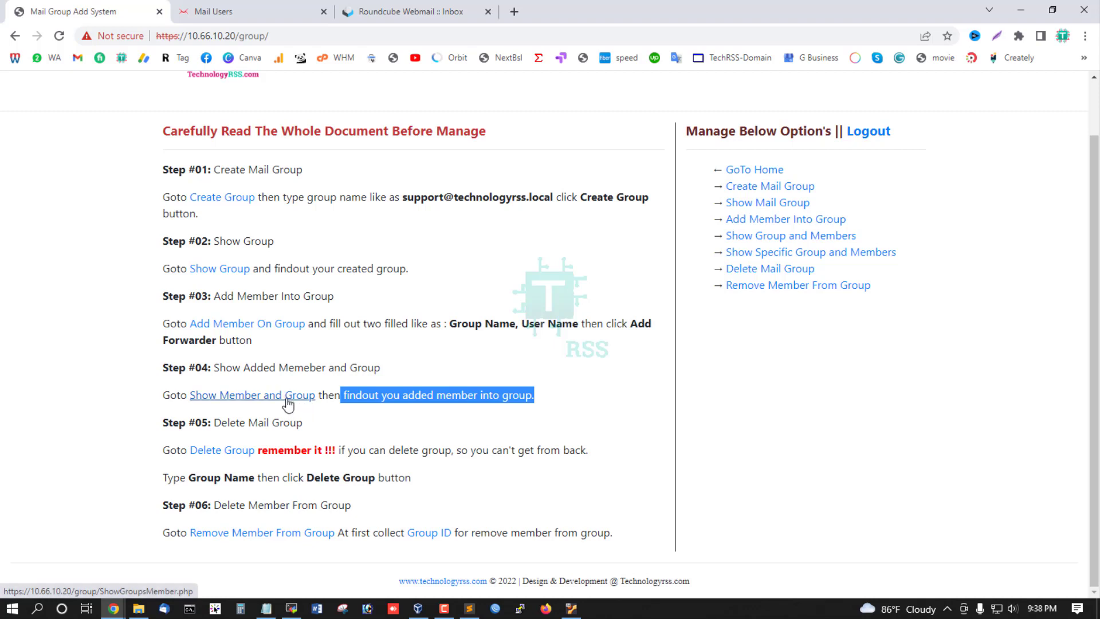
pyautogui.moveTo(233, 408)
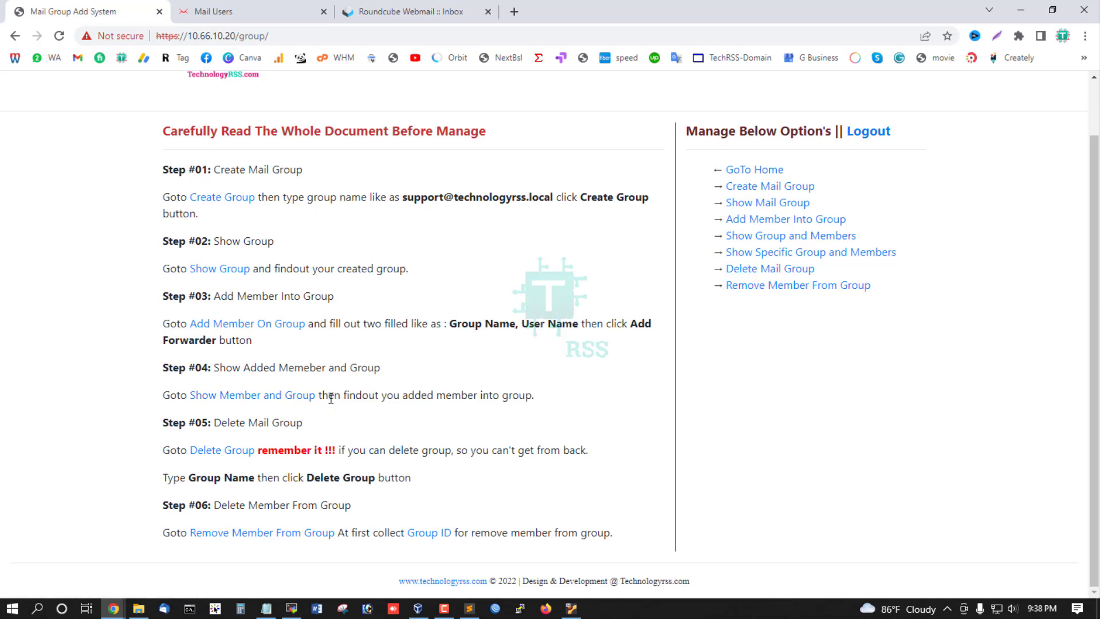
pyautogui.moveTo(164, 423); pyautogui.dragTo(308, 423)
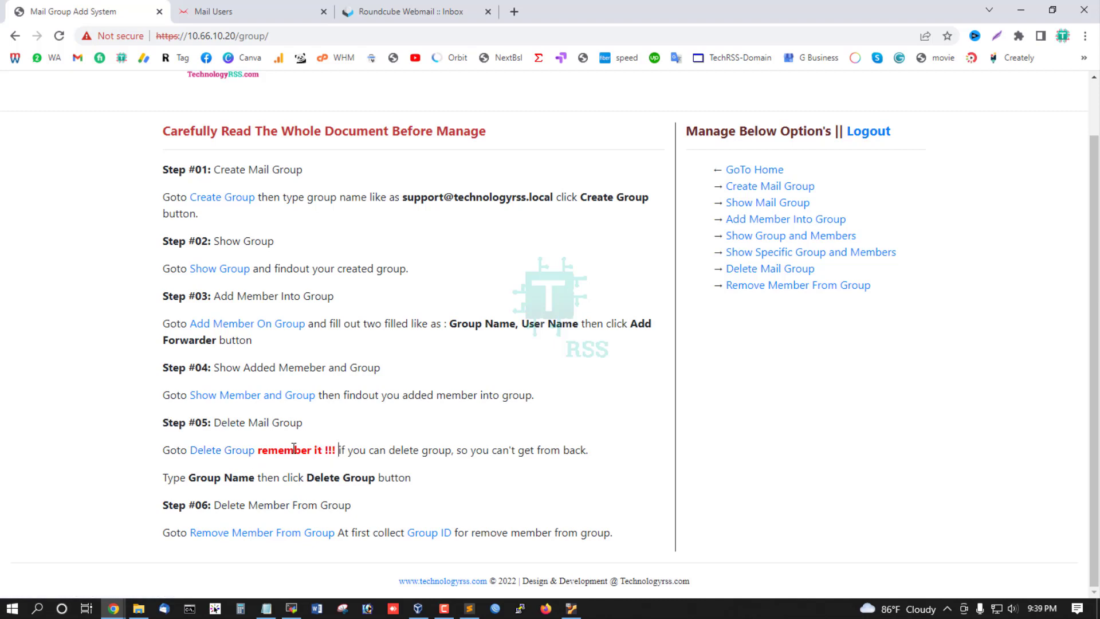
pyautogui.moveTo(457, 465)
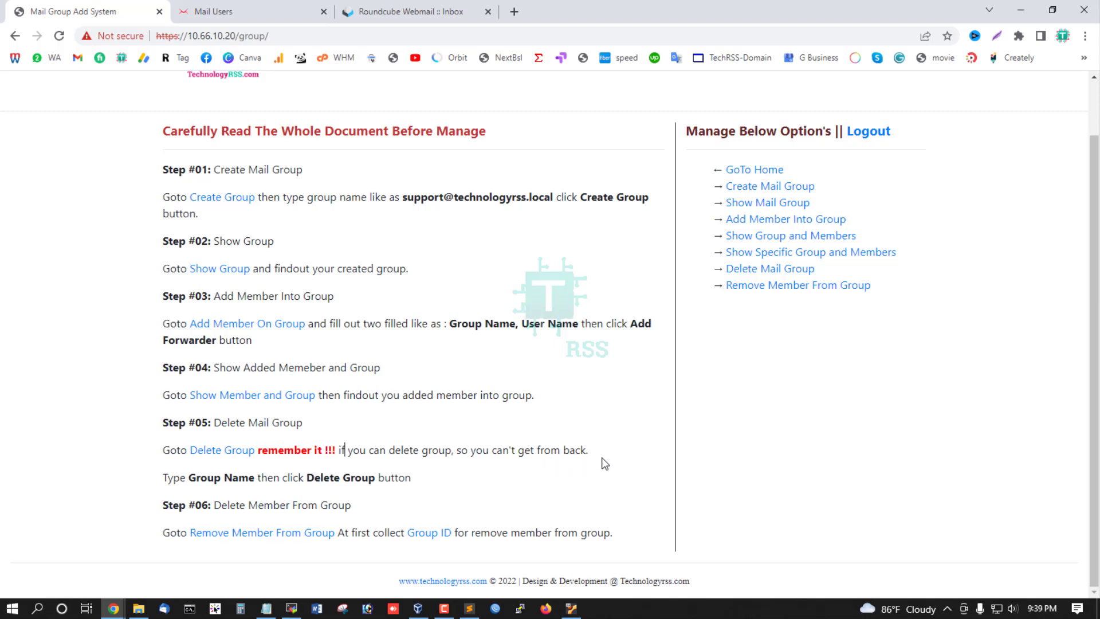
pyautogui.moveTo(295, 465)
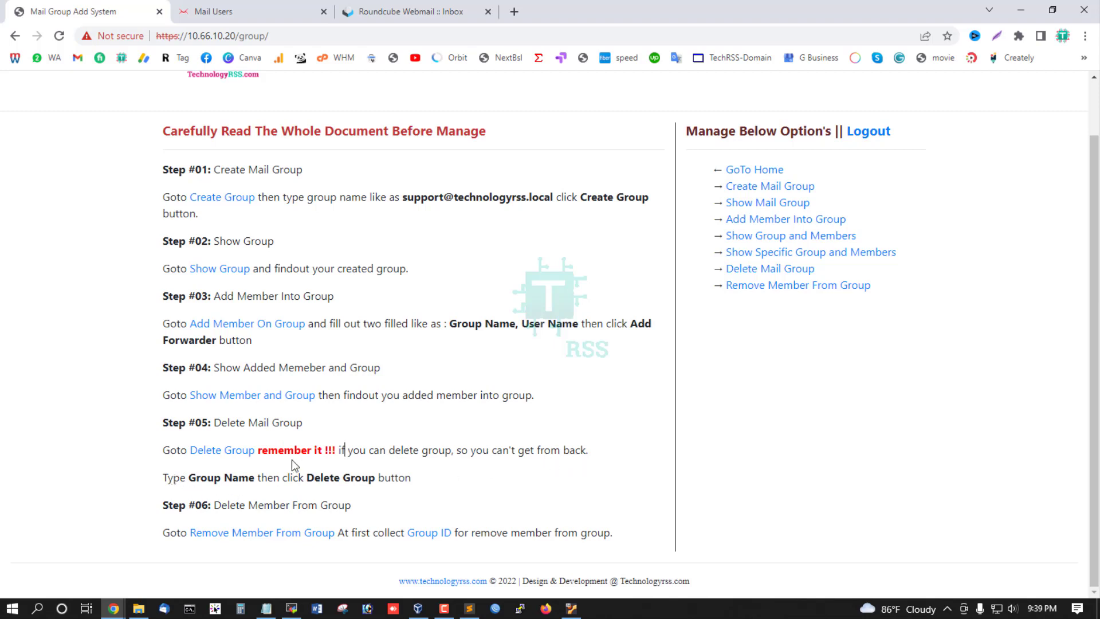
pyautogui.click(222, 449)
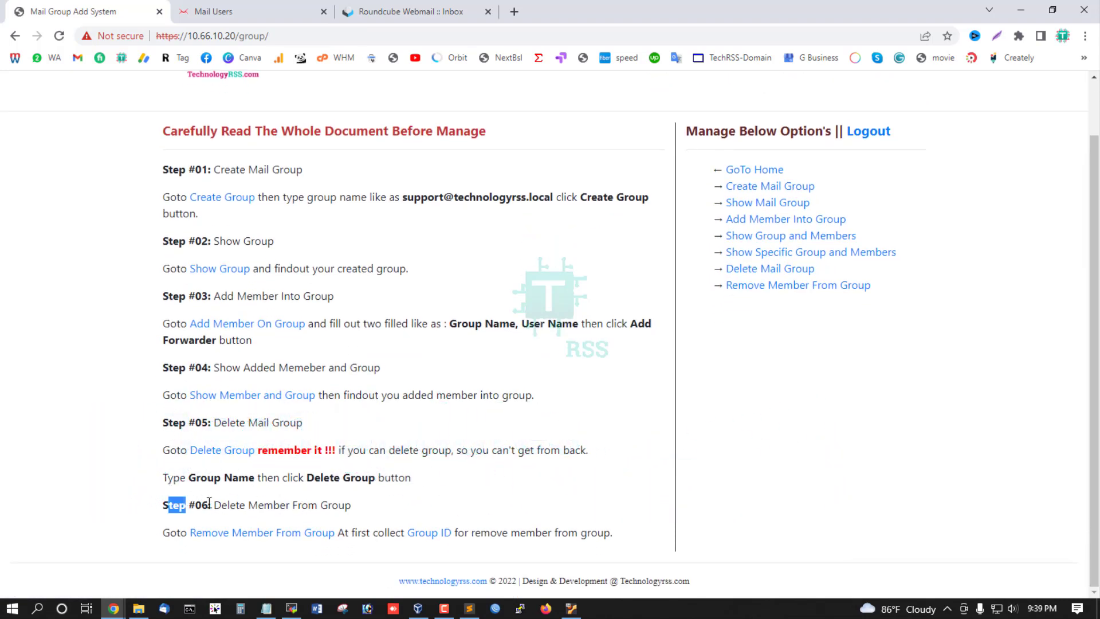
pyautogui.moveTo(211, 504); pyautogui.dragTo(354, 504)
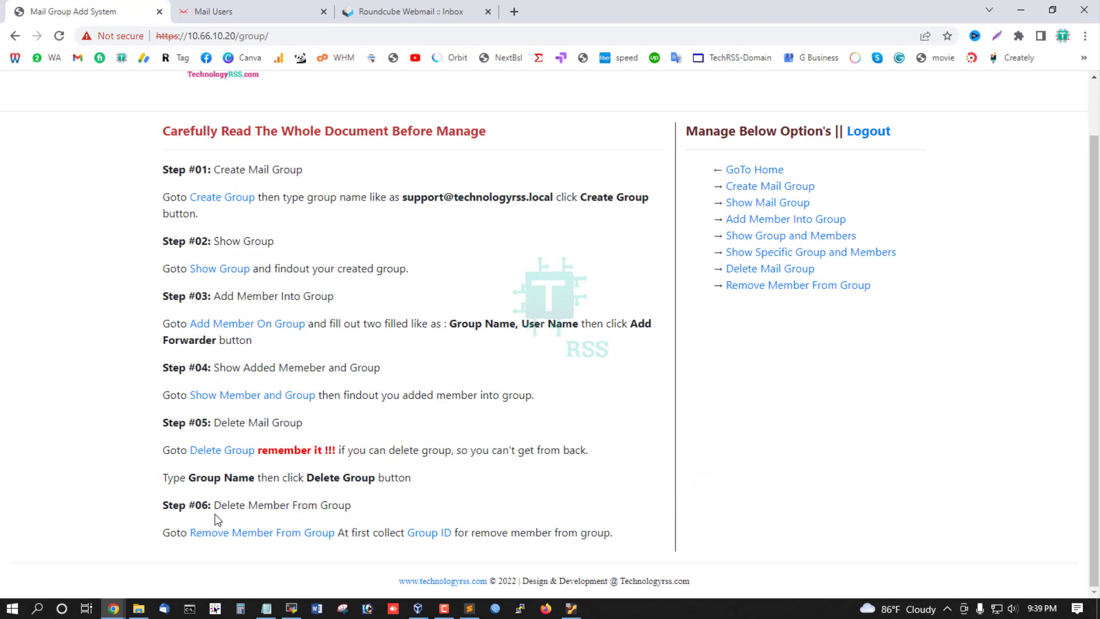
pyautogui.moveTo(261, 531)
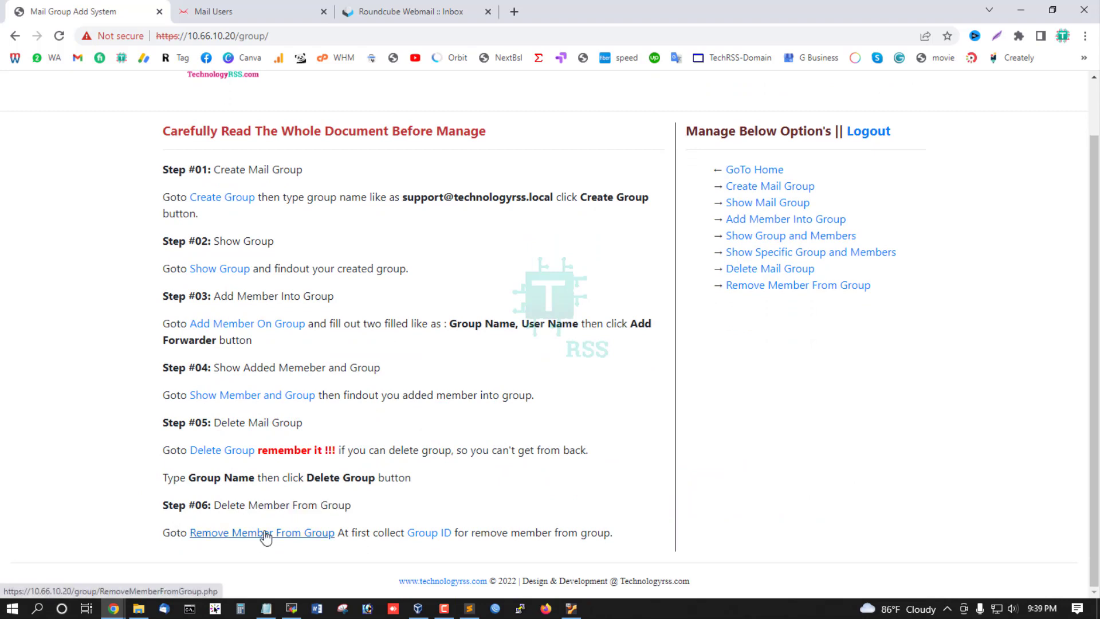
pyautogui.click(261, 533)
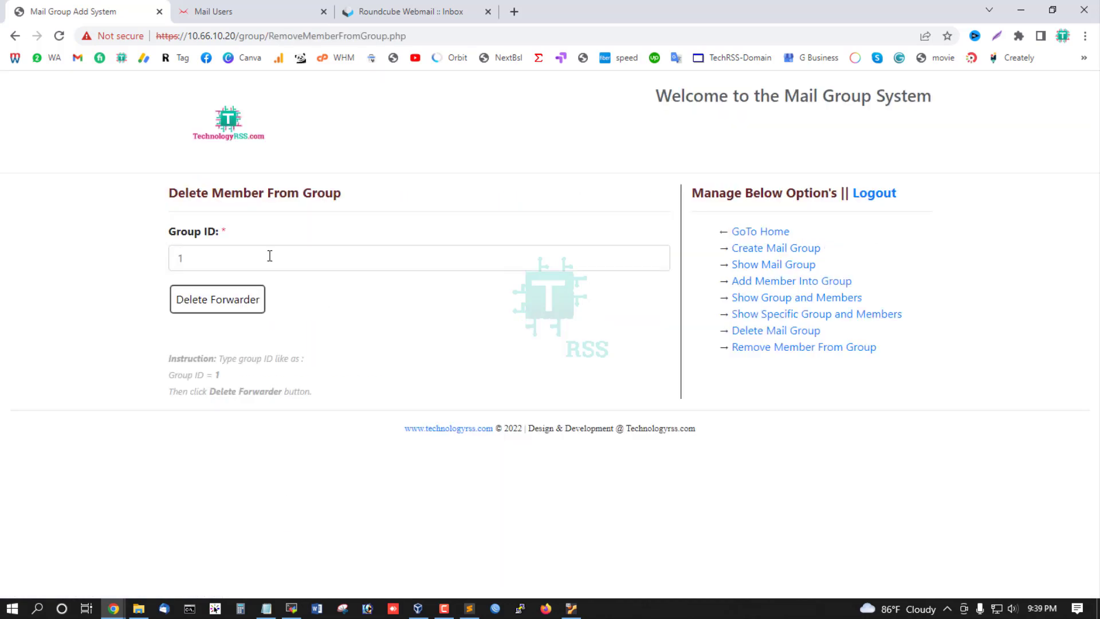
pyautogui.moveTo(221, 248)
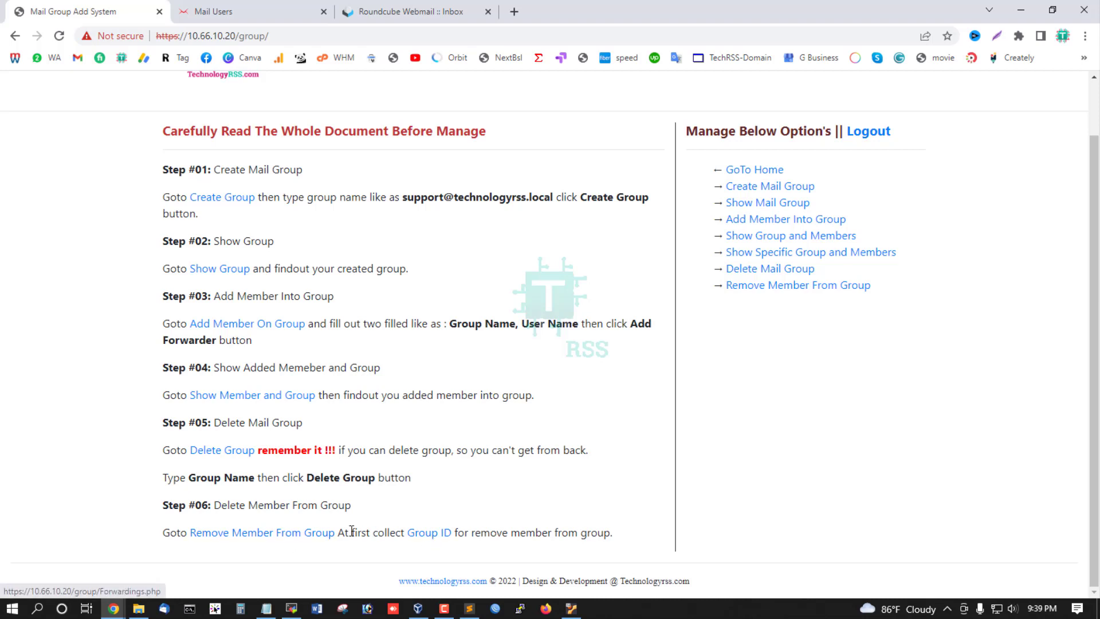
pyautogui.doubleClick(358, 533)
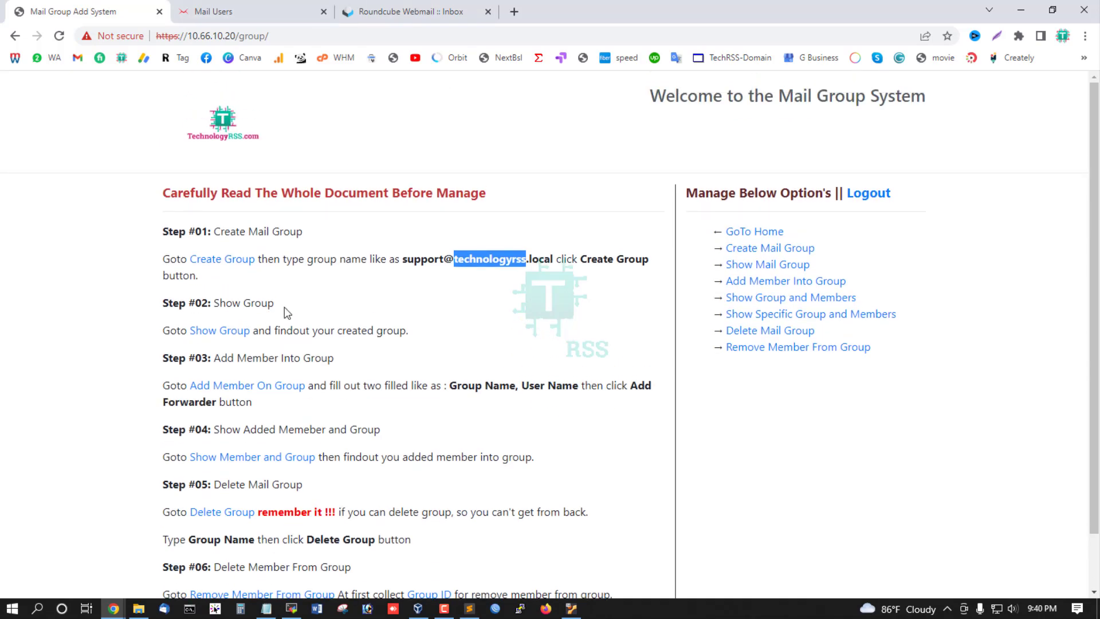
pyautogui.click(238, 12)
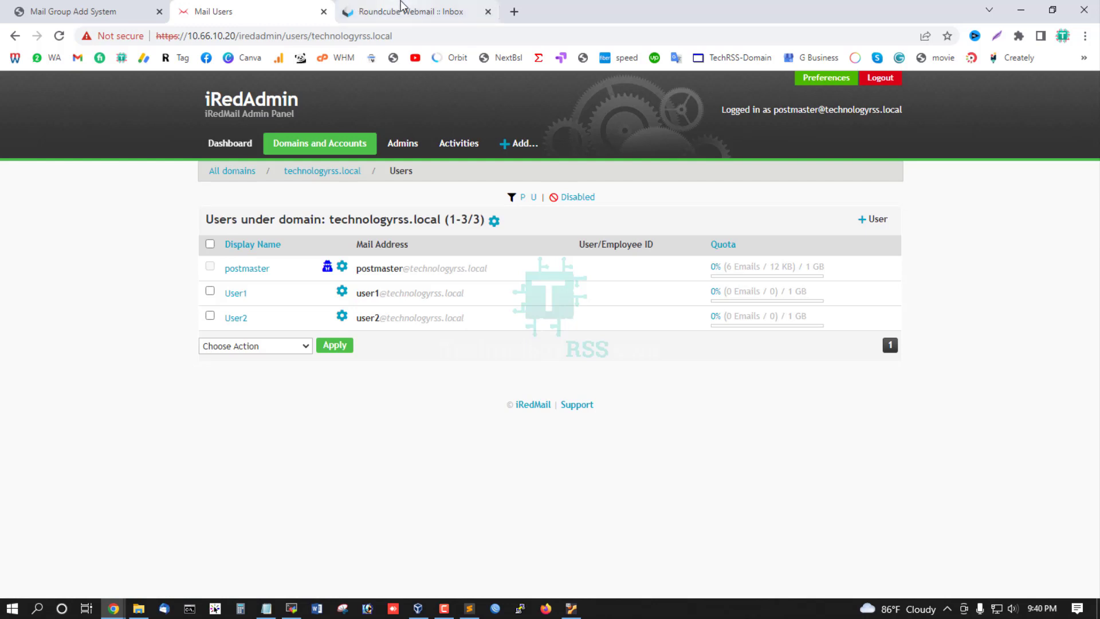
pyautogui.click(414, 11)
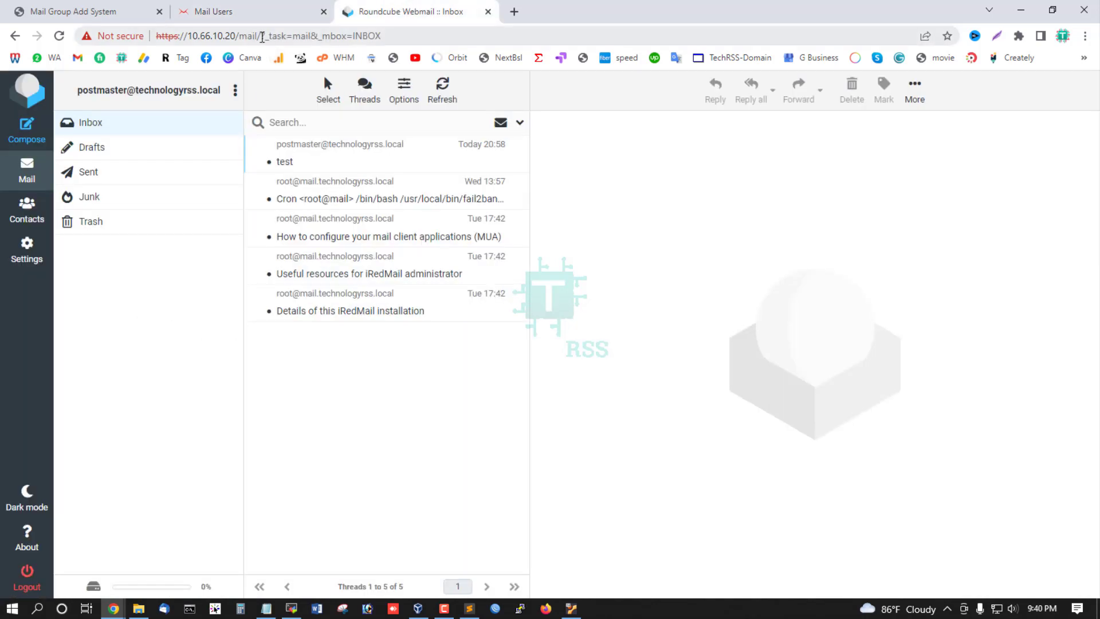
pyautogui.click(89, 123)
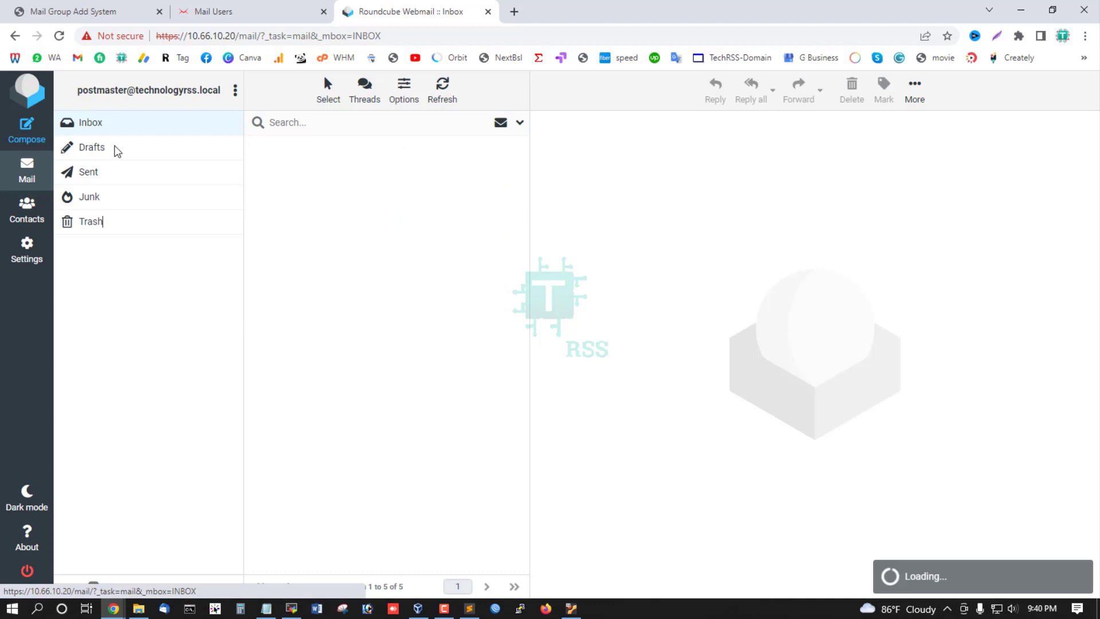
pyautogui.click(77, 11)
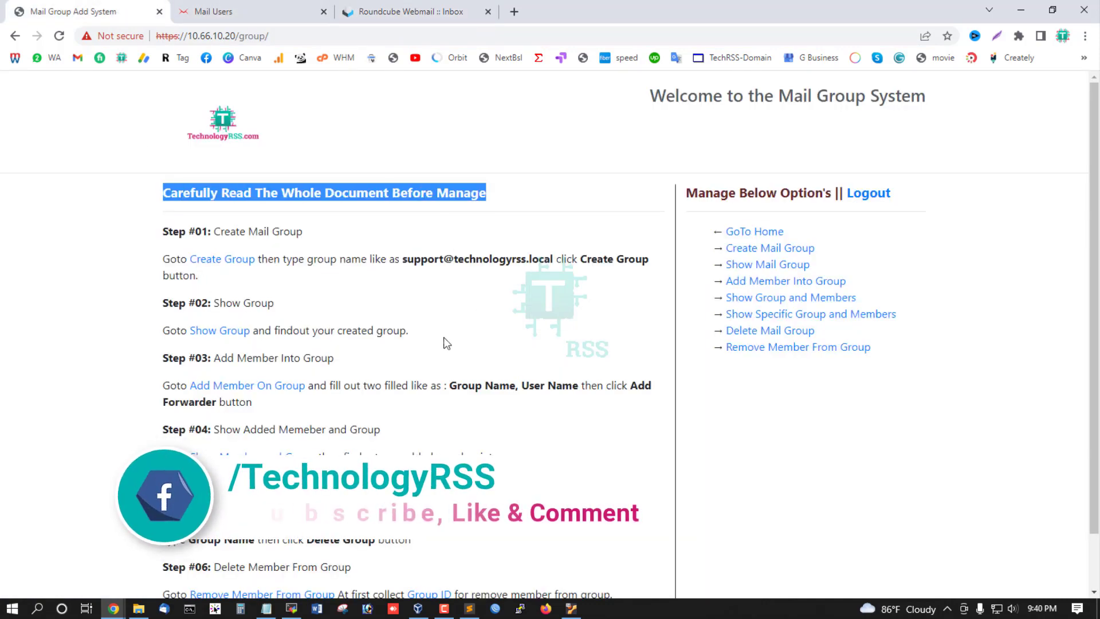
pyautogui.scroll(-3)
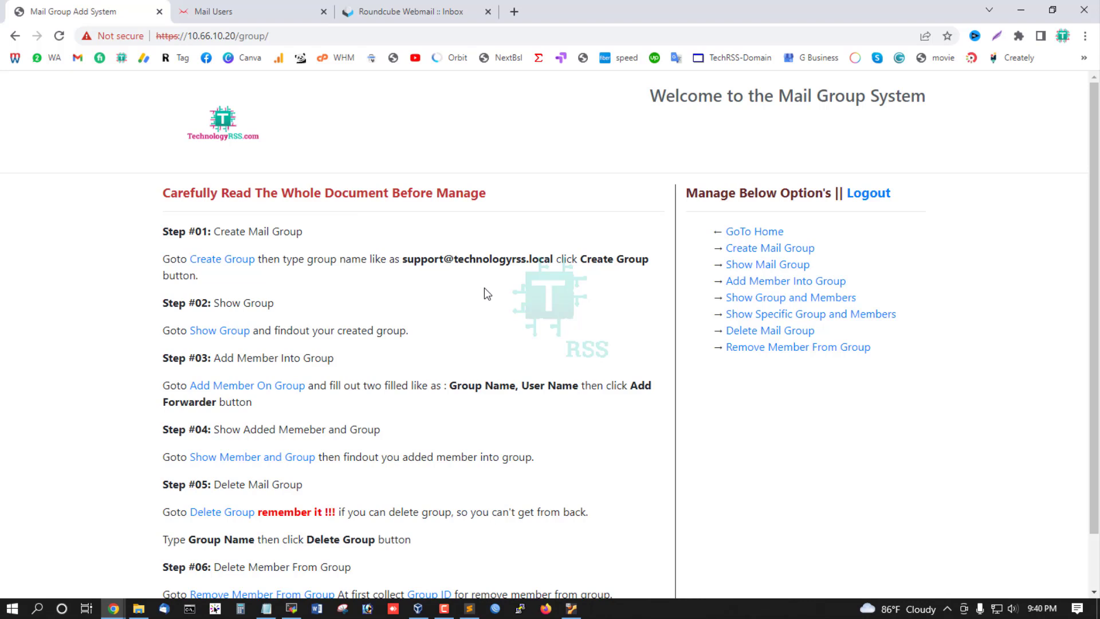
pyautogui.doubleClick(504, 257)
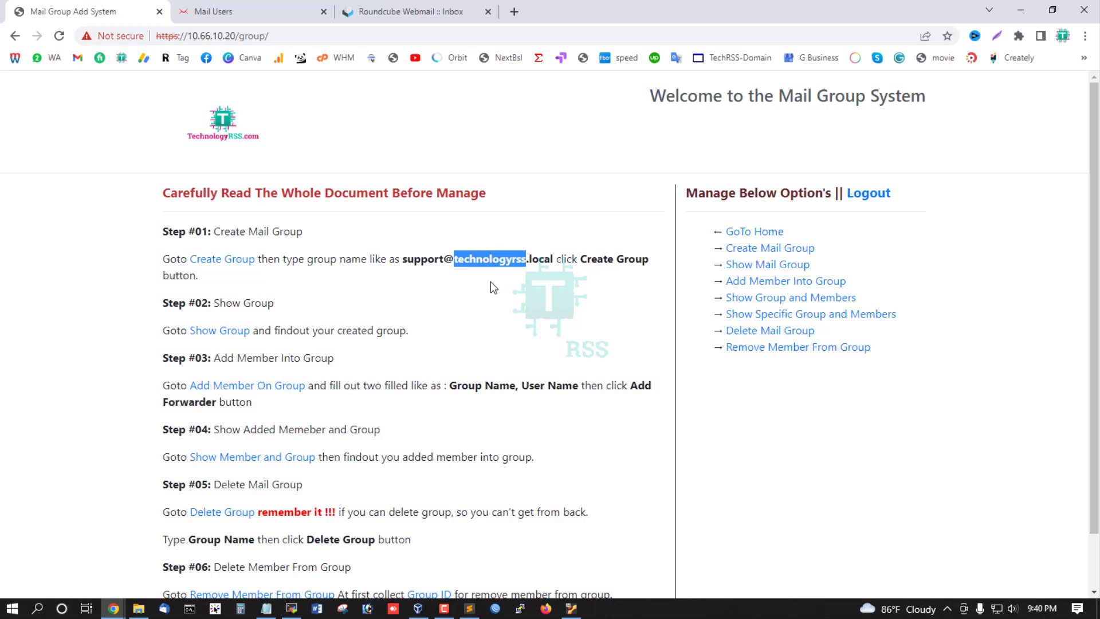
pyautogui.moveTo(623, 278)
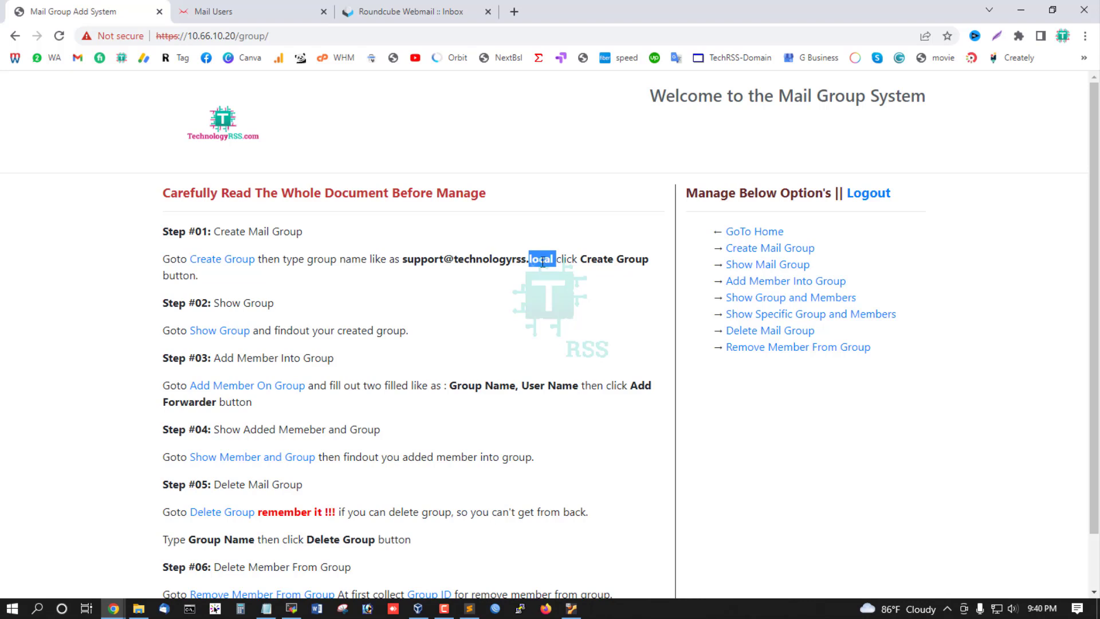
pyautogui.doubleClick(488, 259)
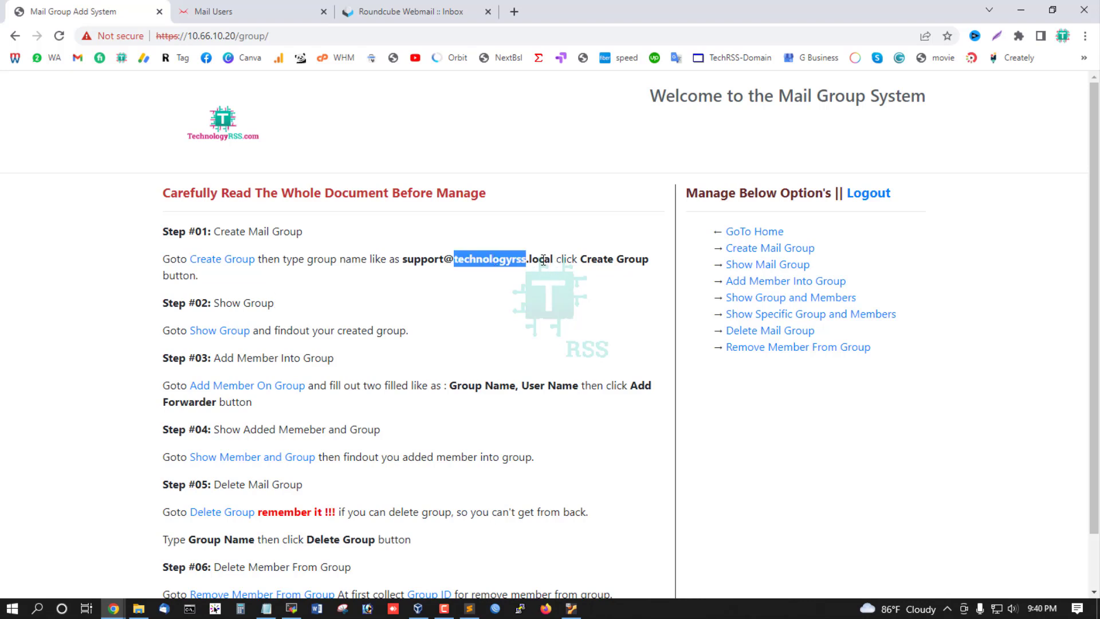
pyautogui.doubleClick(542, 259)
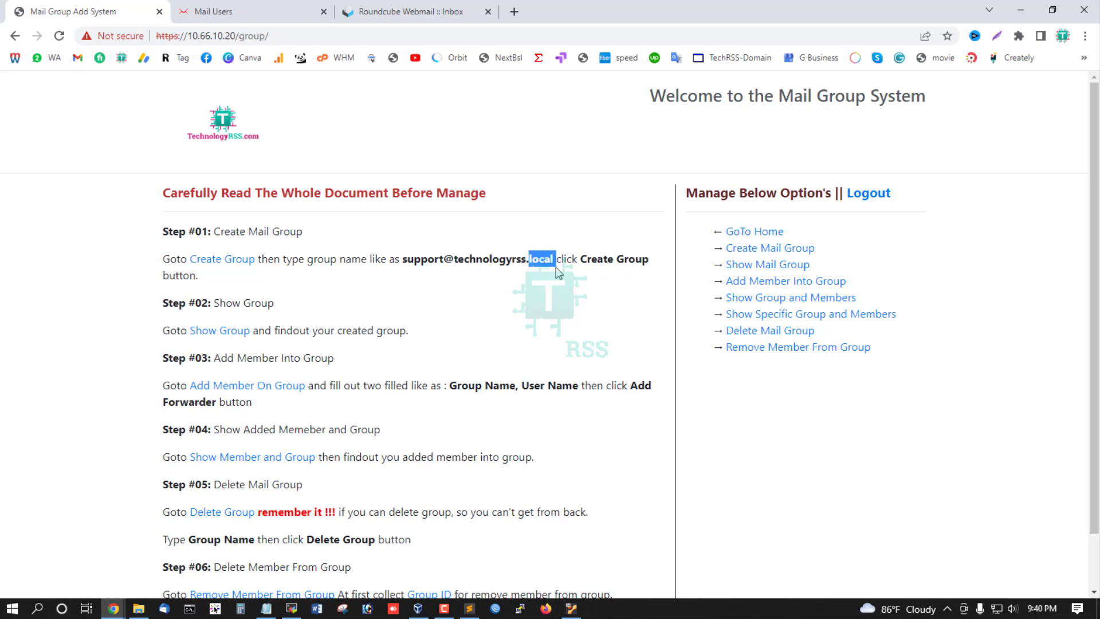
pyautogui.moveTo(496, 324)
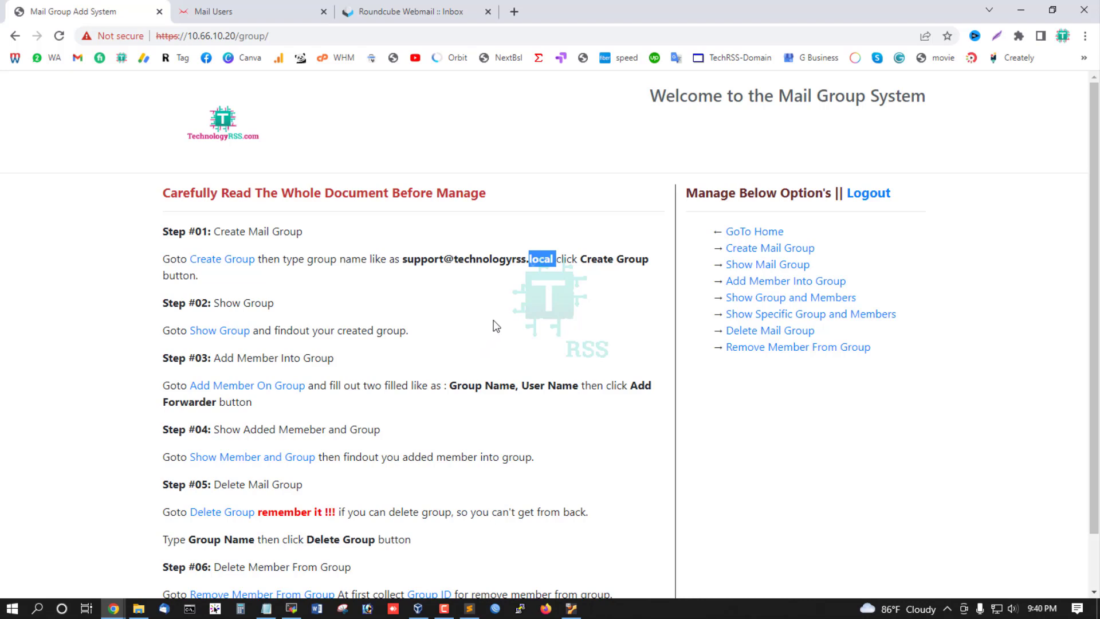
pyautogui.scroll(-3)
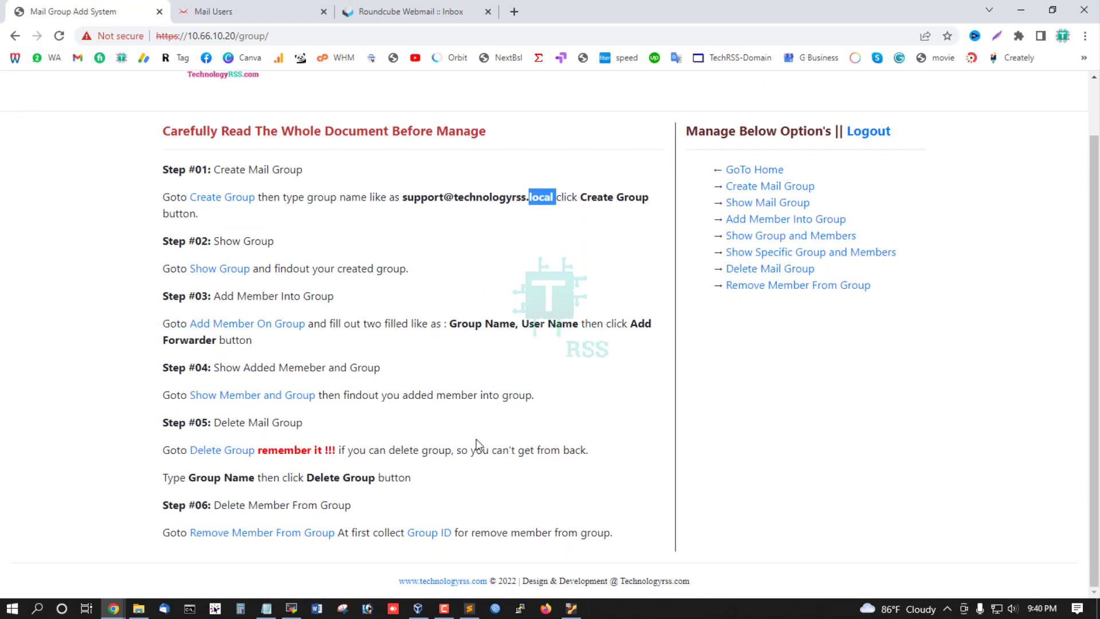
pyautogui.scroll(3)
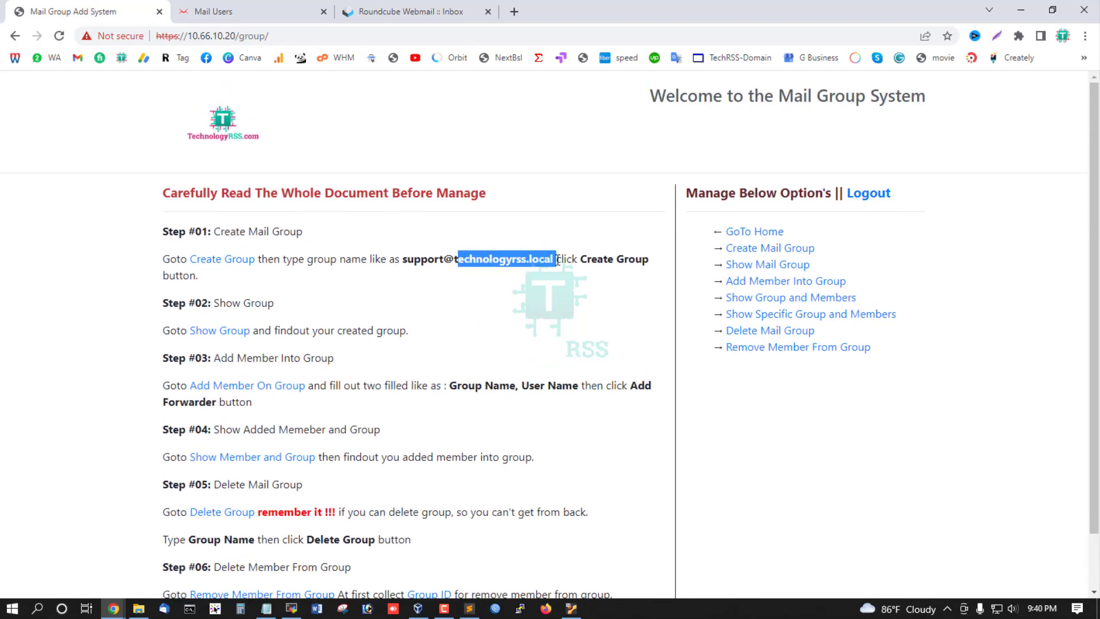
pyautogui.moveTo(566, 321)
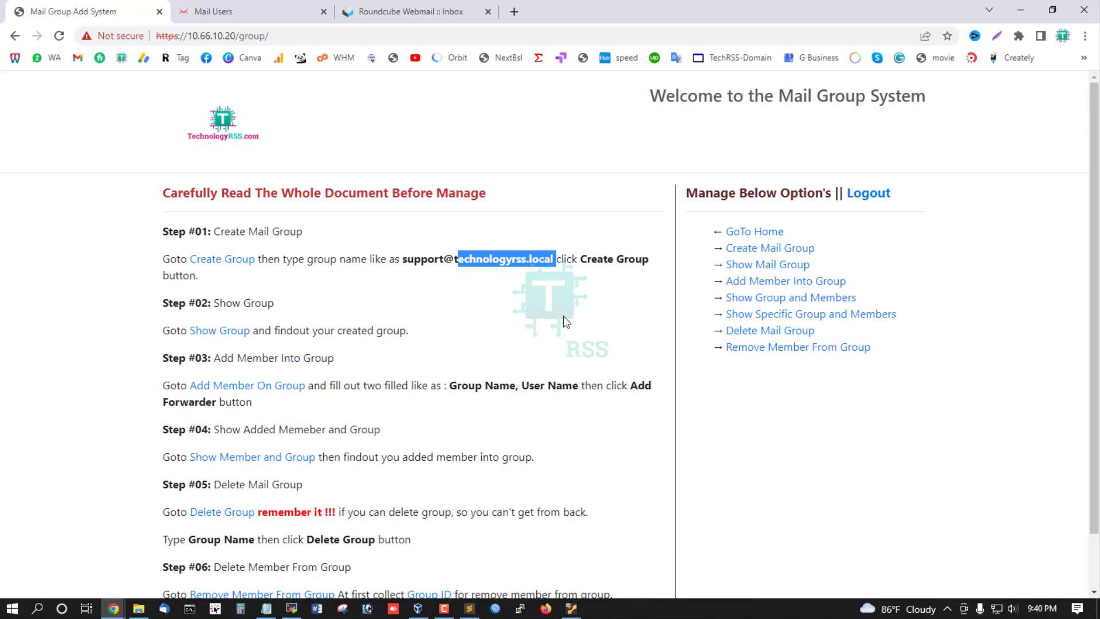
pyautogui.scroll(-3)
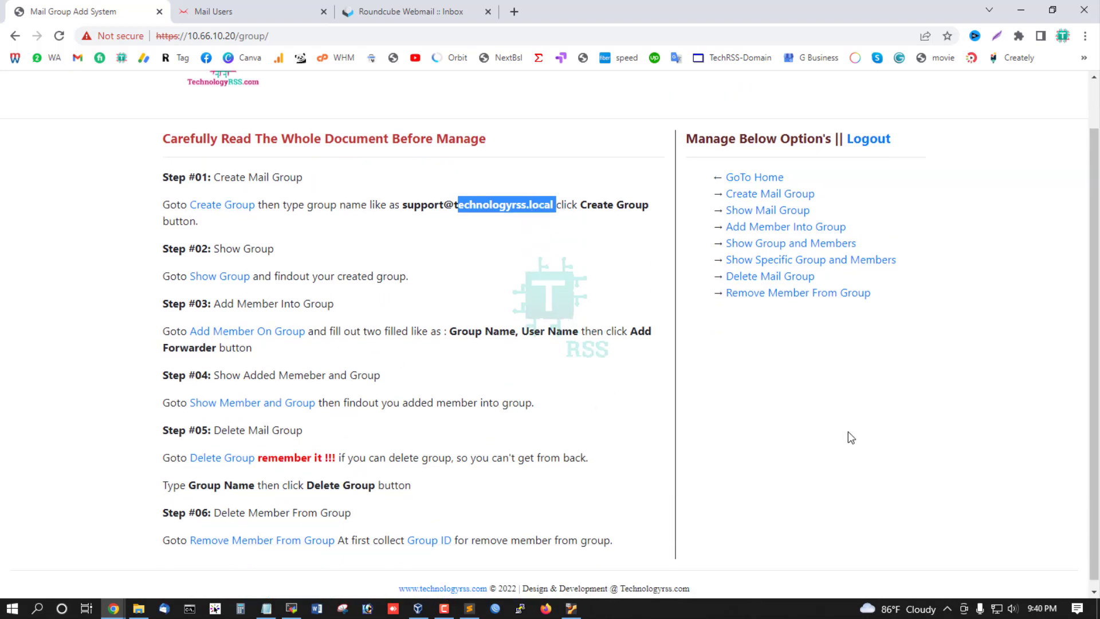